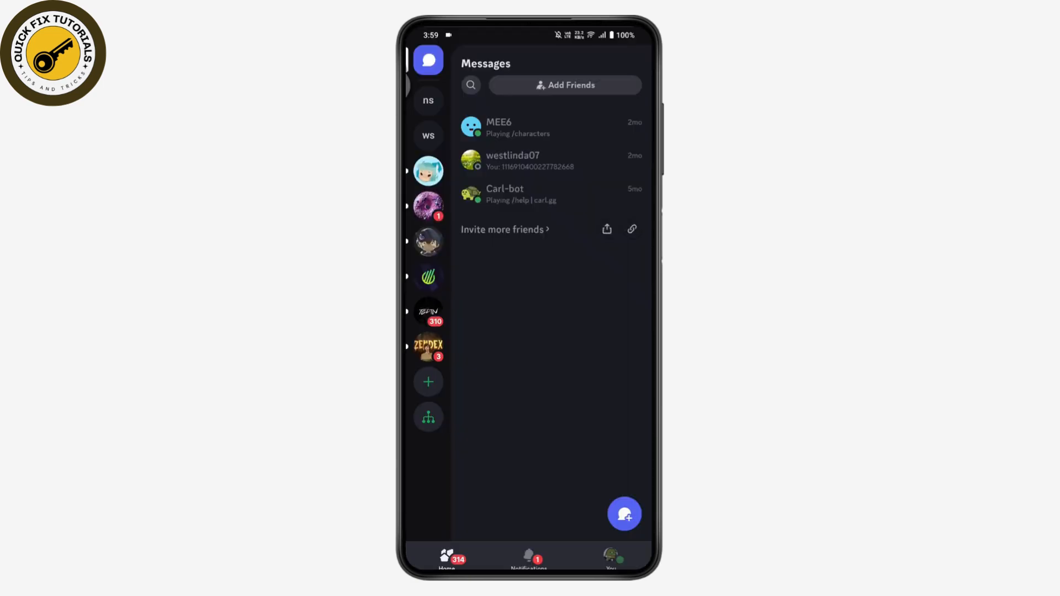
- From the You tab, reach Settings > Notifications > 'Get notifications outside of Discord'
click(611, 556)
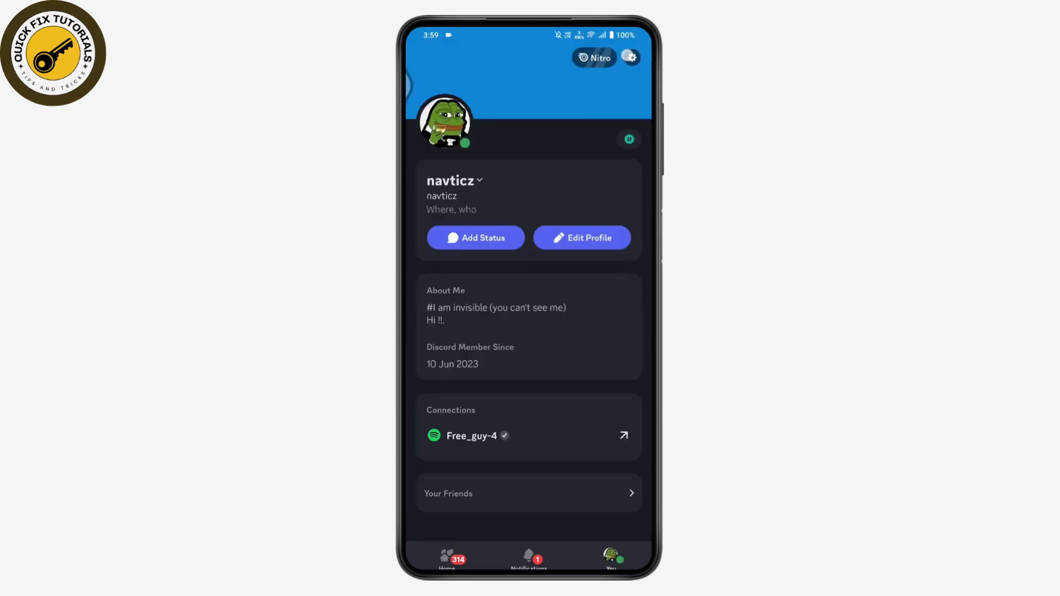
click(629, 57)
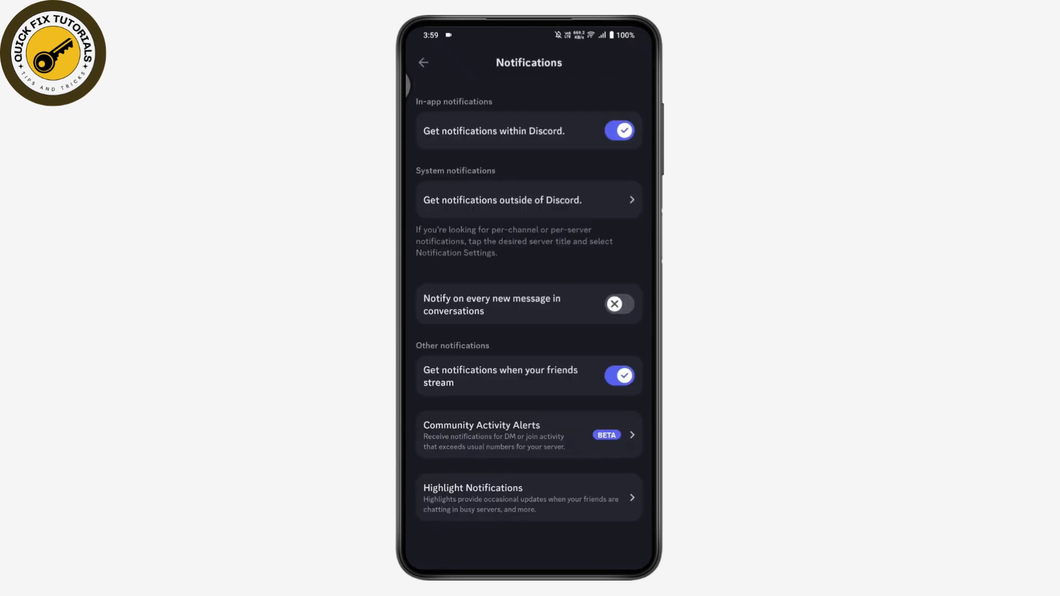
click(529, 199)
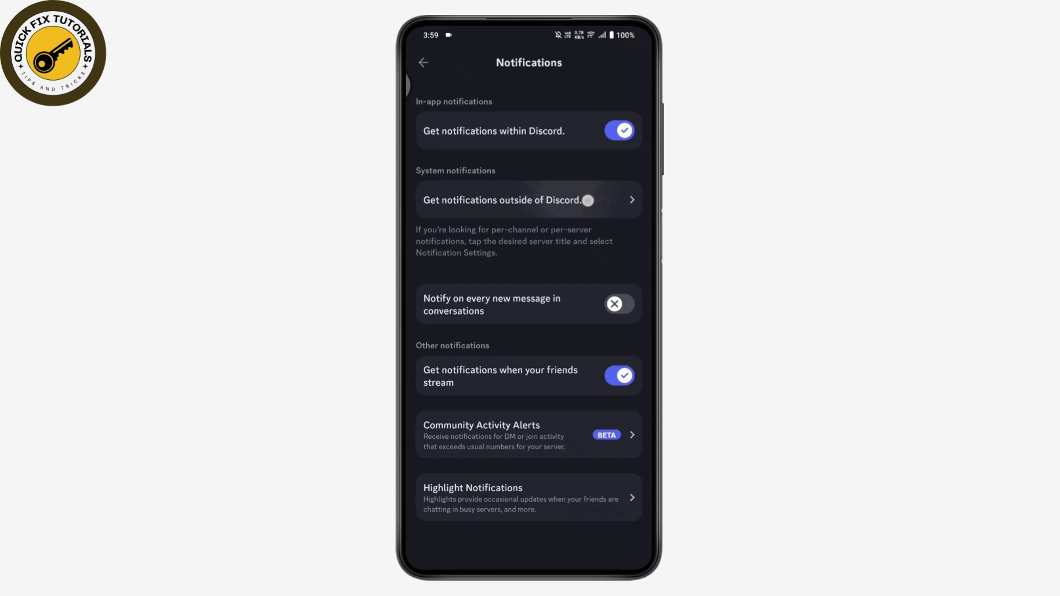
click(502, 200)
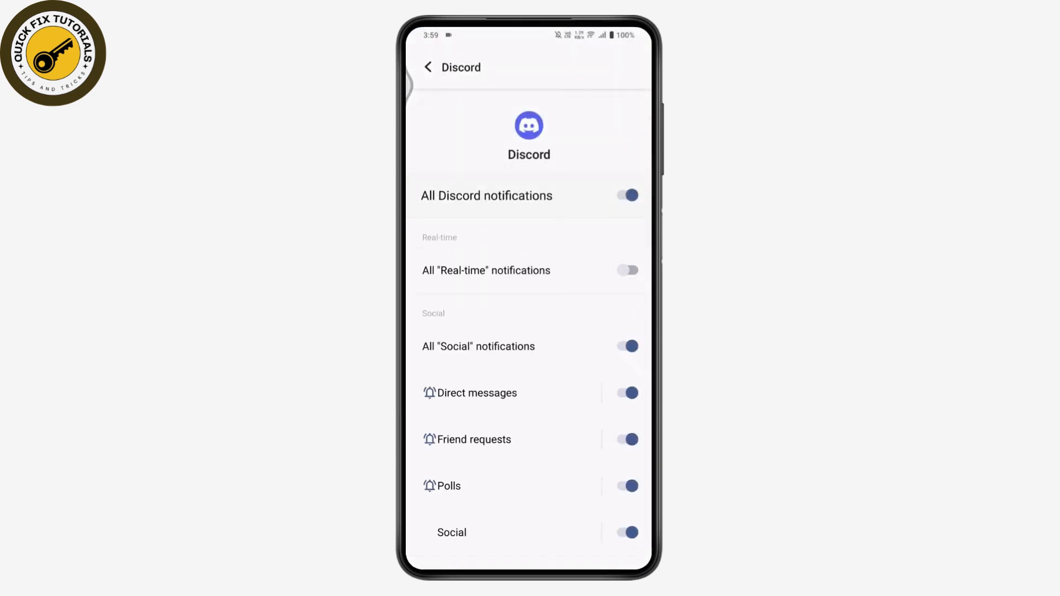
- Scroll the Discord notification categories and open 'Direct messages' under Social
scroll(down, 3)
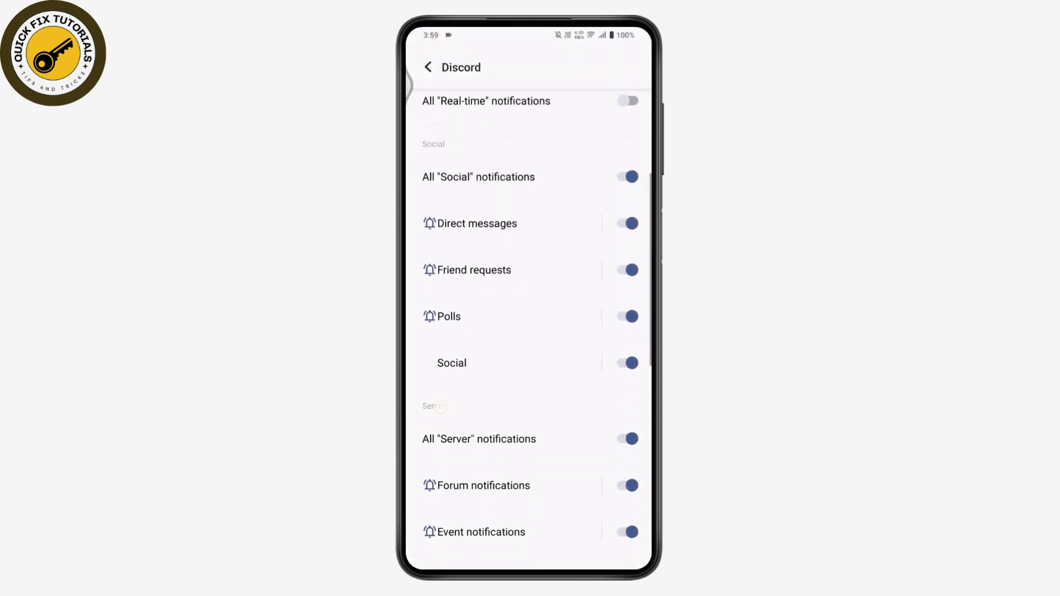
scroll(down, 3)
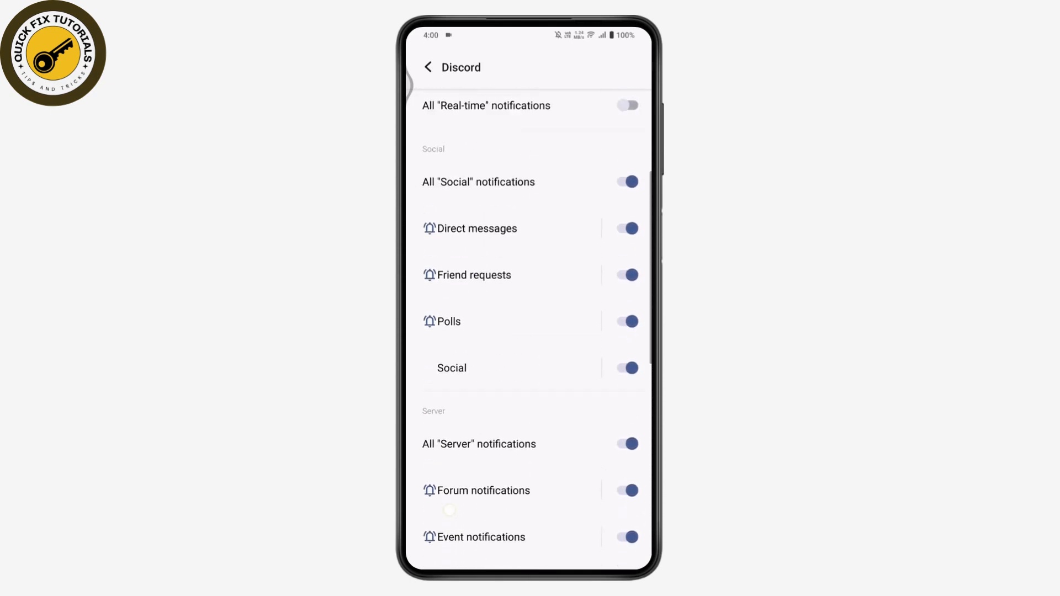
scroll(down, 3)
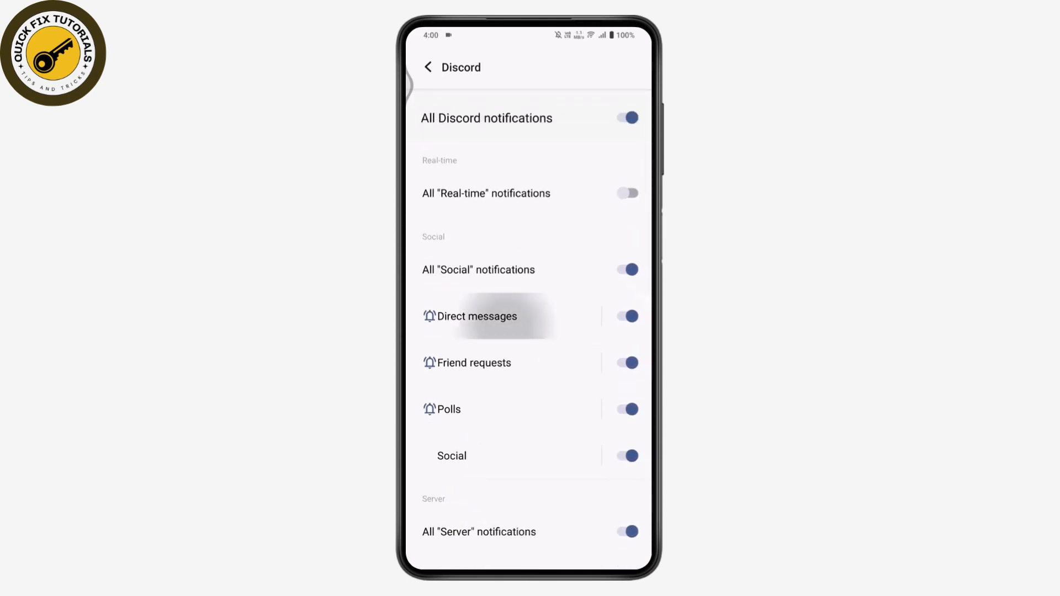
click(476, 316)
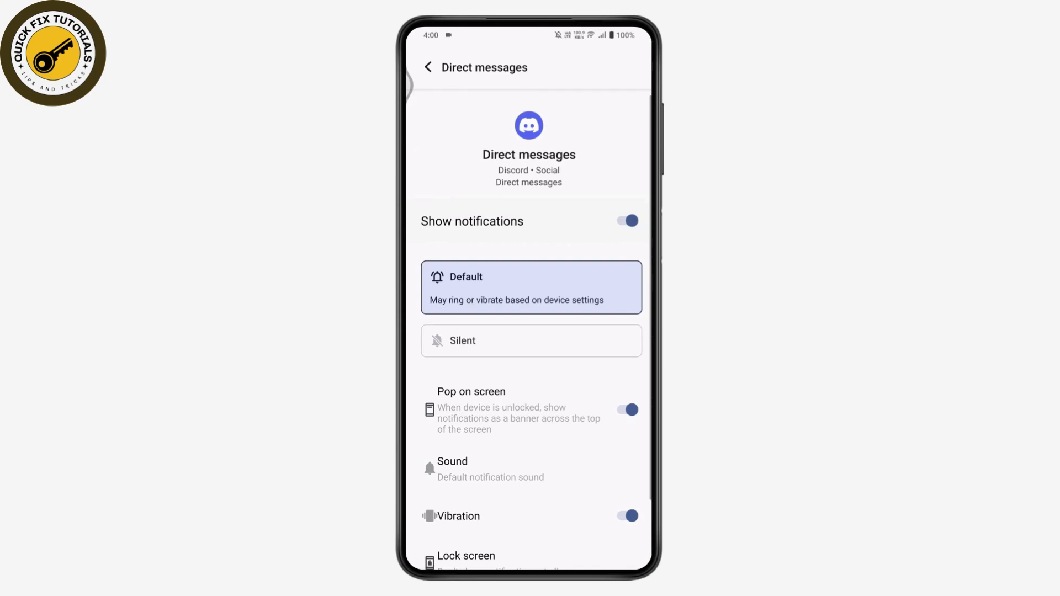
- Turn off 'Pop on screen' for Direct messages and open the Sound choices
scroll(down, 3)
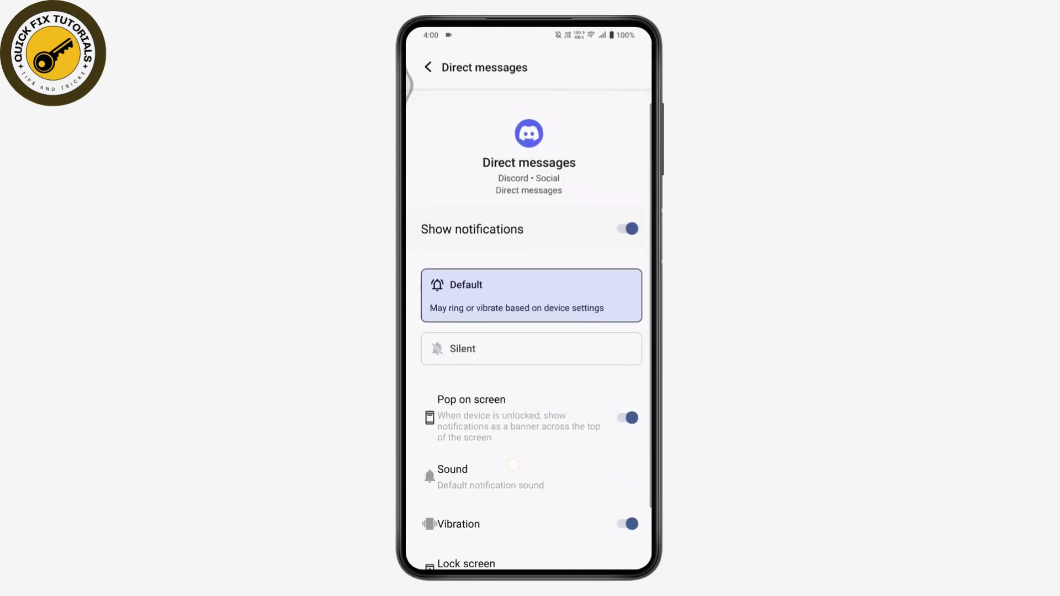
click(626, 418)
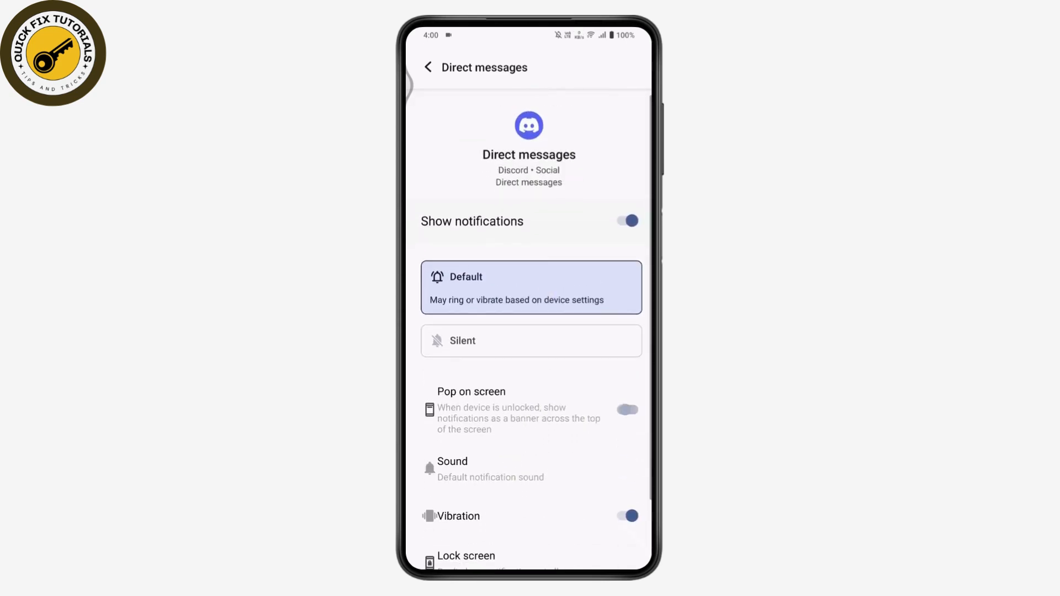
scroll(down, 3)
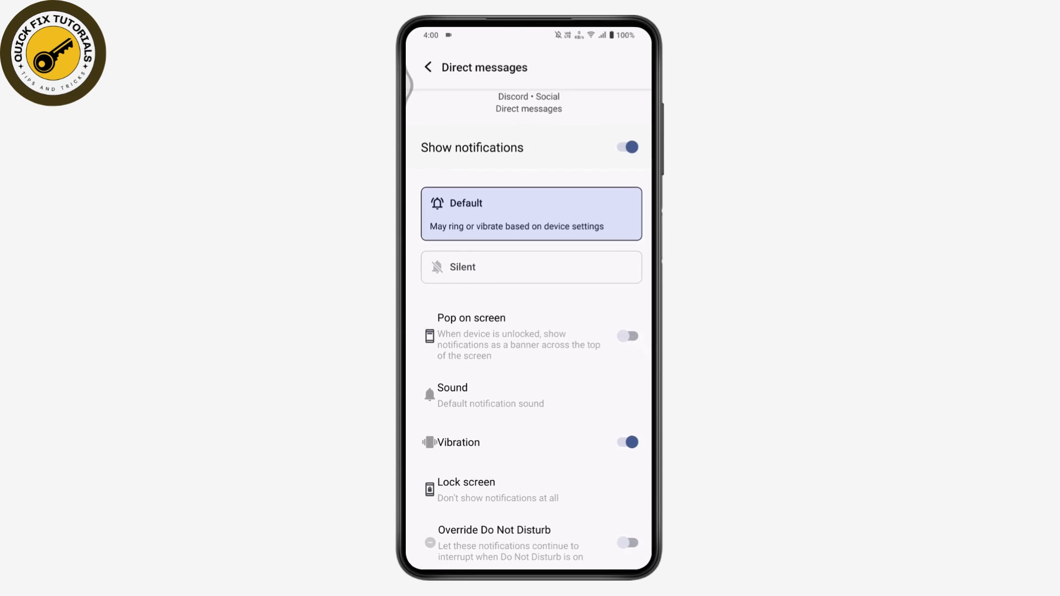
click(452, 395)
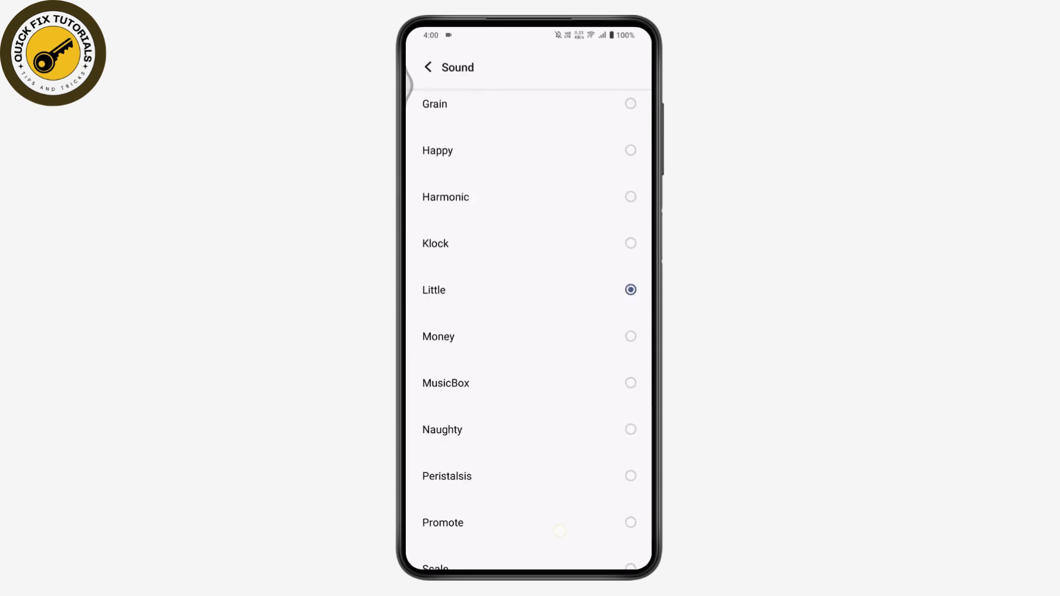
- Browse the system notification sounds, then go back to the Direct messages page
scroll(down, 3)
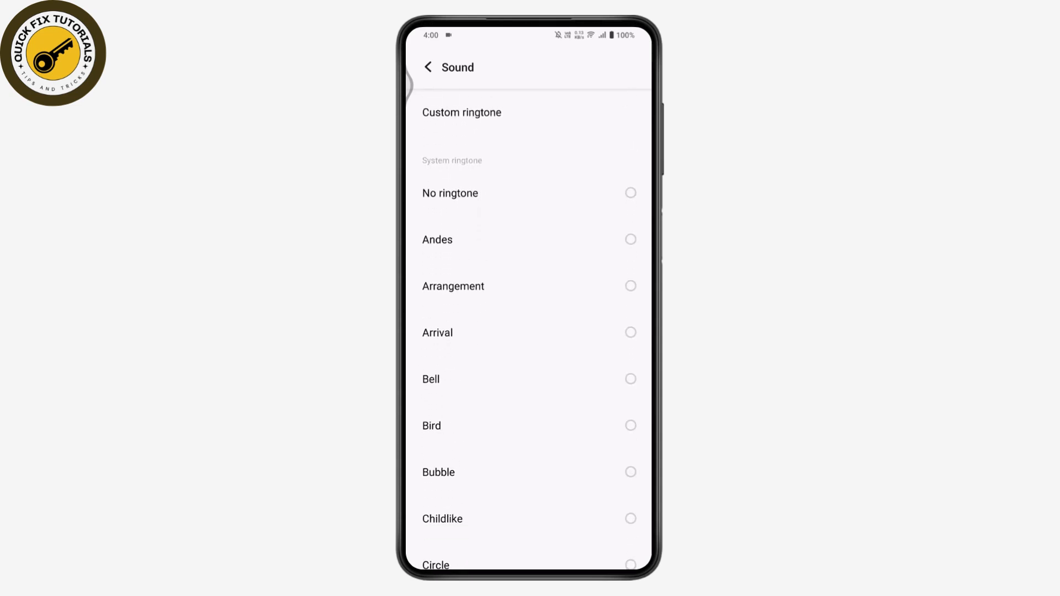
click(428, 67)
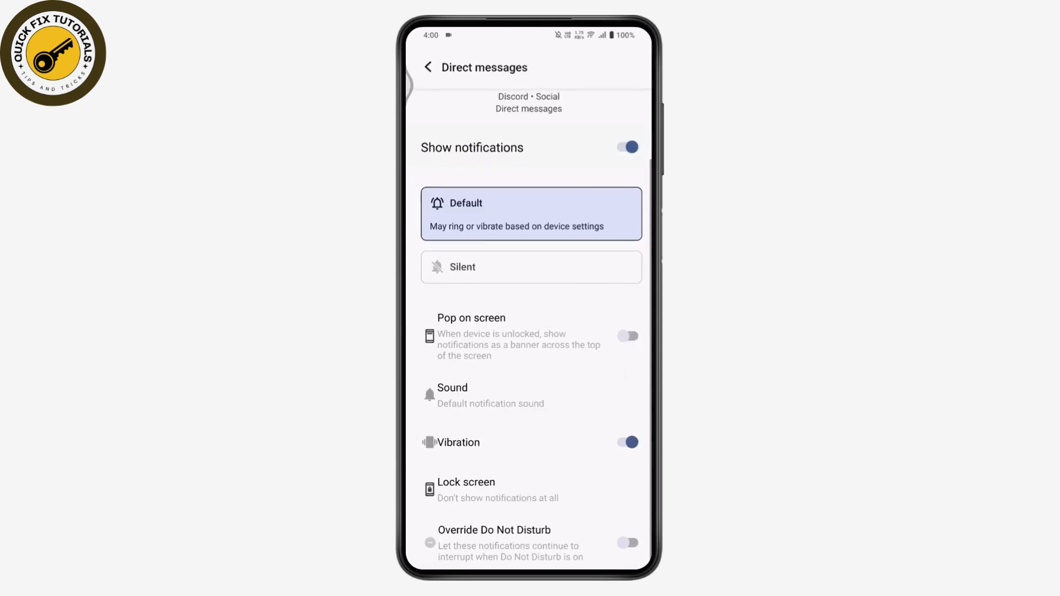